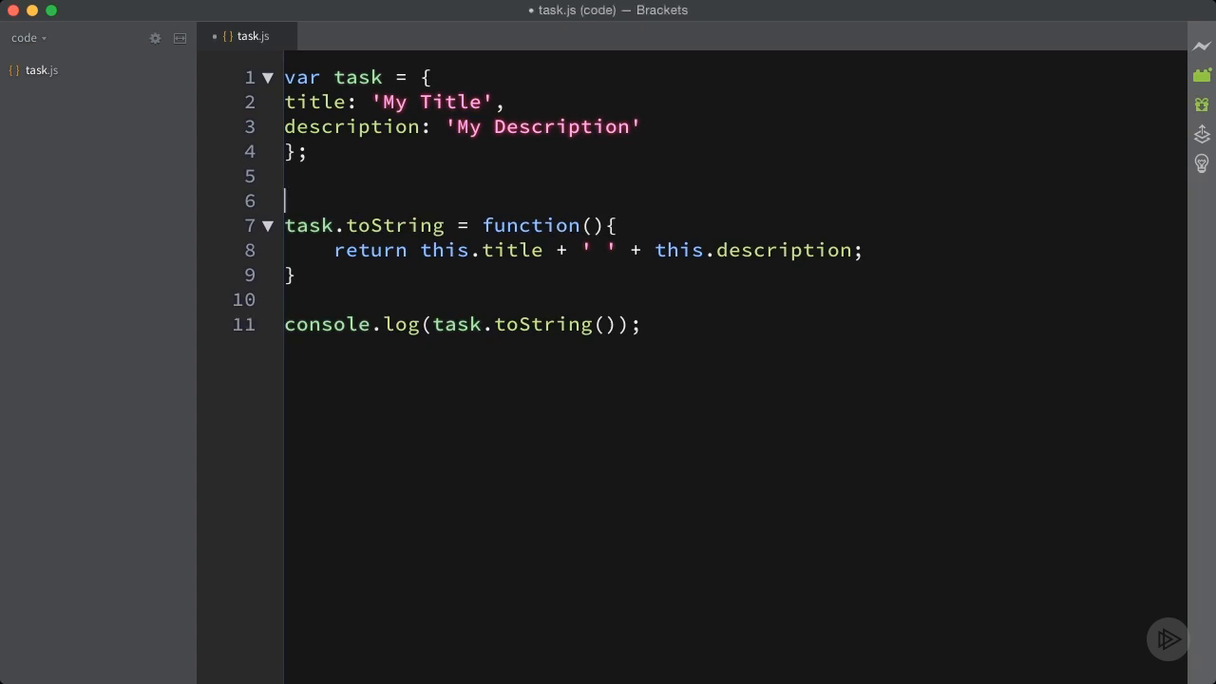
Write Object.defineProperty(task, 'toString', { }); above the existing toString assignment.
{"action": "type", "text": "Object.defineProperty"}
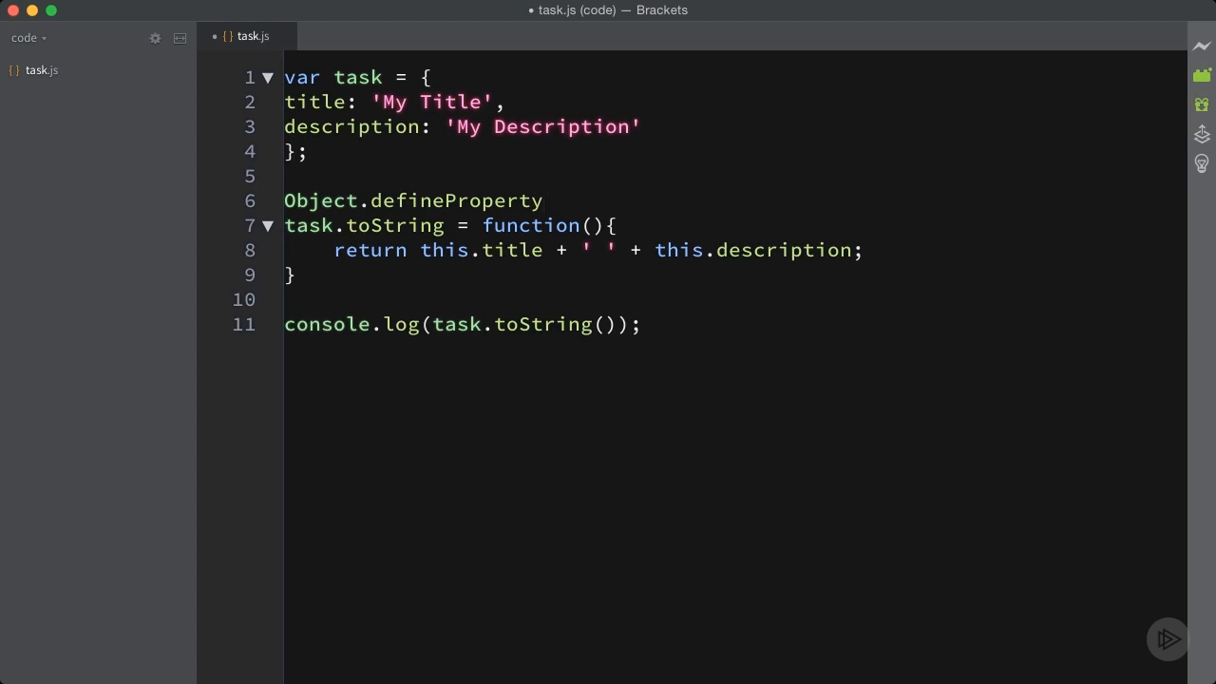
{"action": "type", "text": "();"}
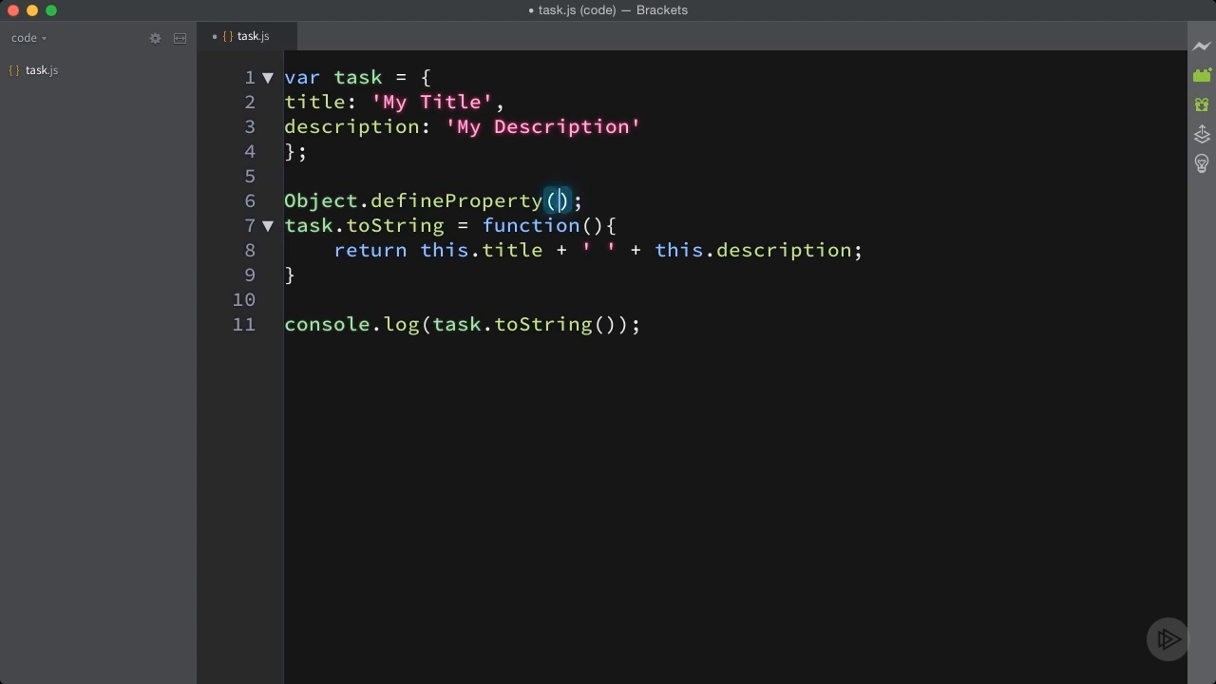
{"action": "type", "text": "task,"}
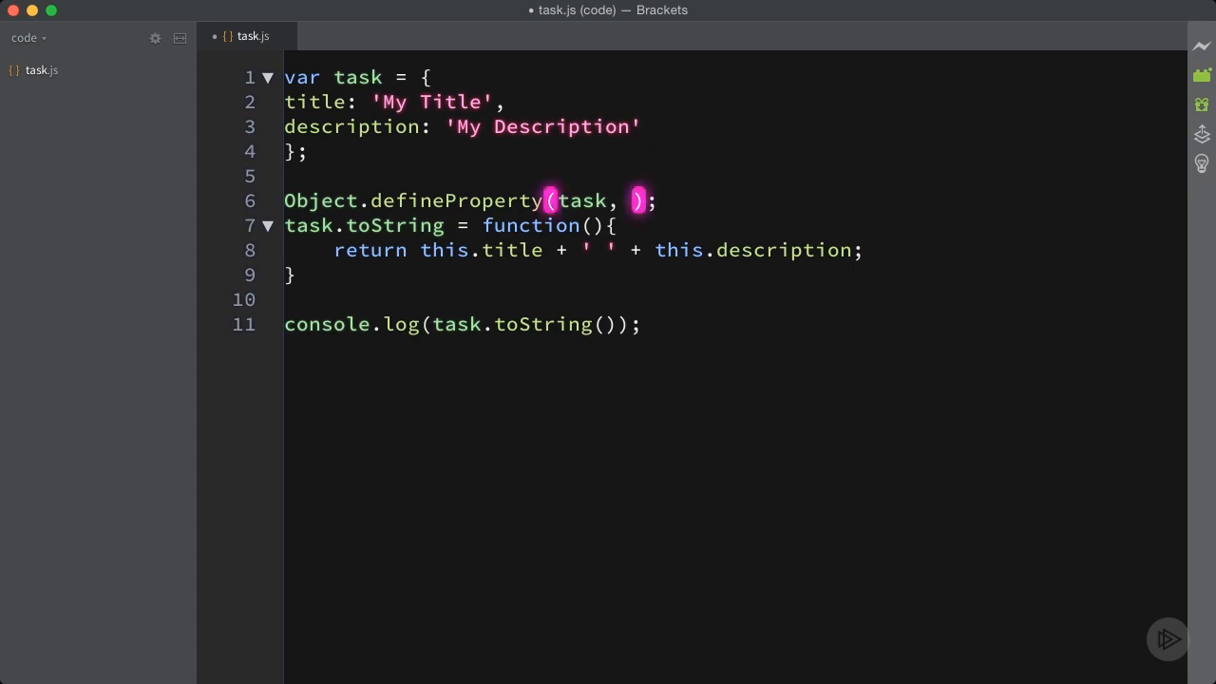
{"action": "type", "text": "'toString', {"}
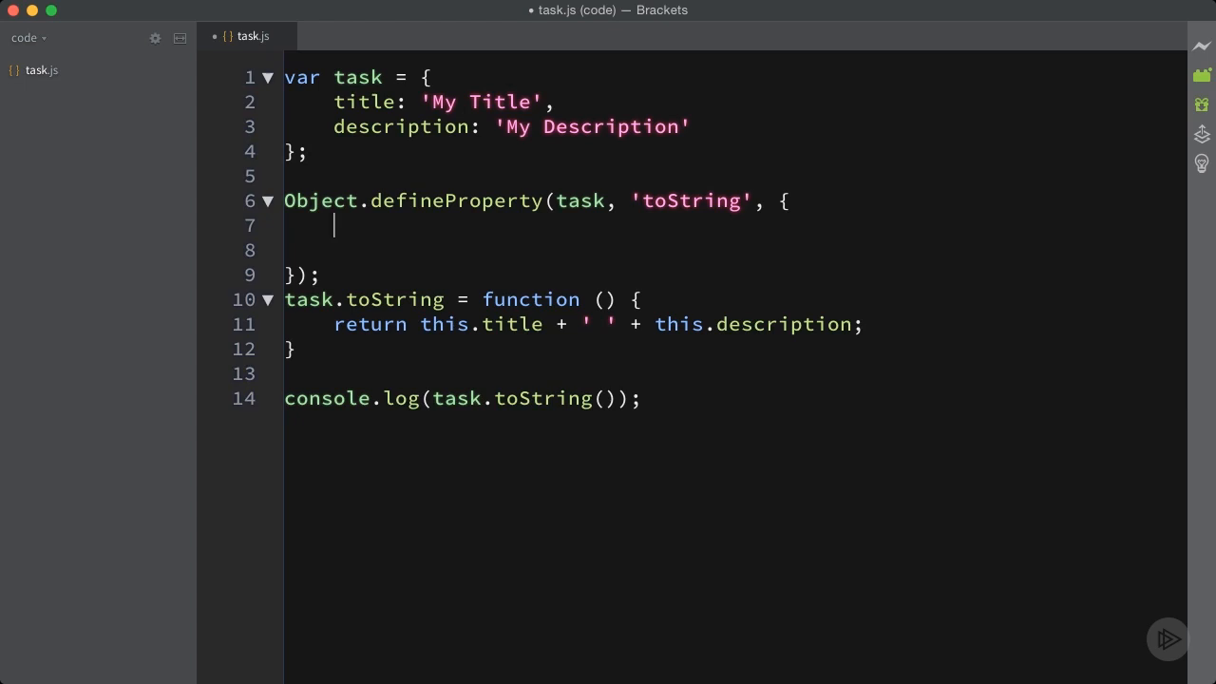
Fill the descriptor with value: function, writable, enumerable and configurable true, and save task.js.
{"action": "type", "text": "value:"}
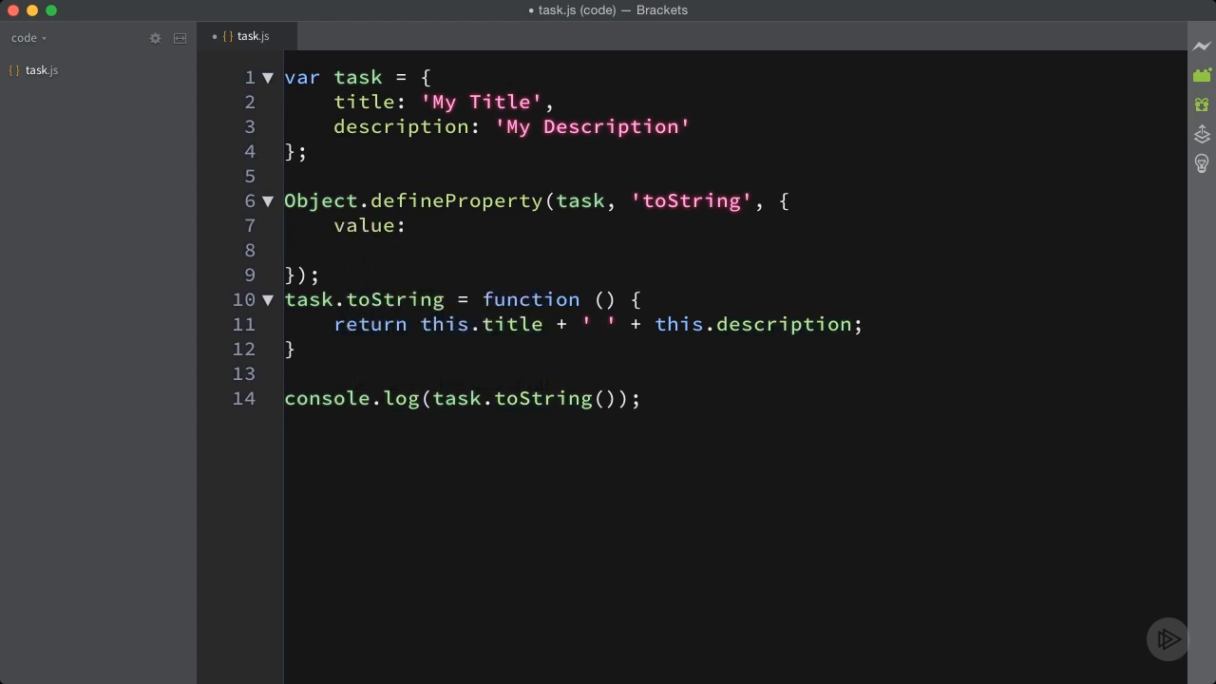
{"action": "left_click", "coordinate": [421, 224]}
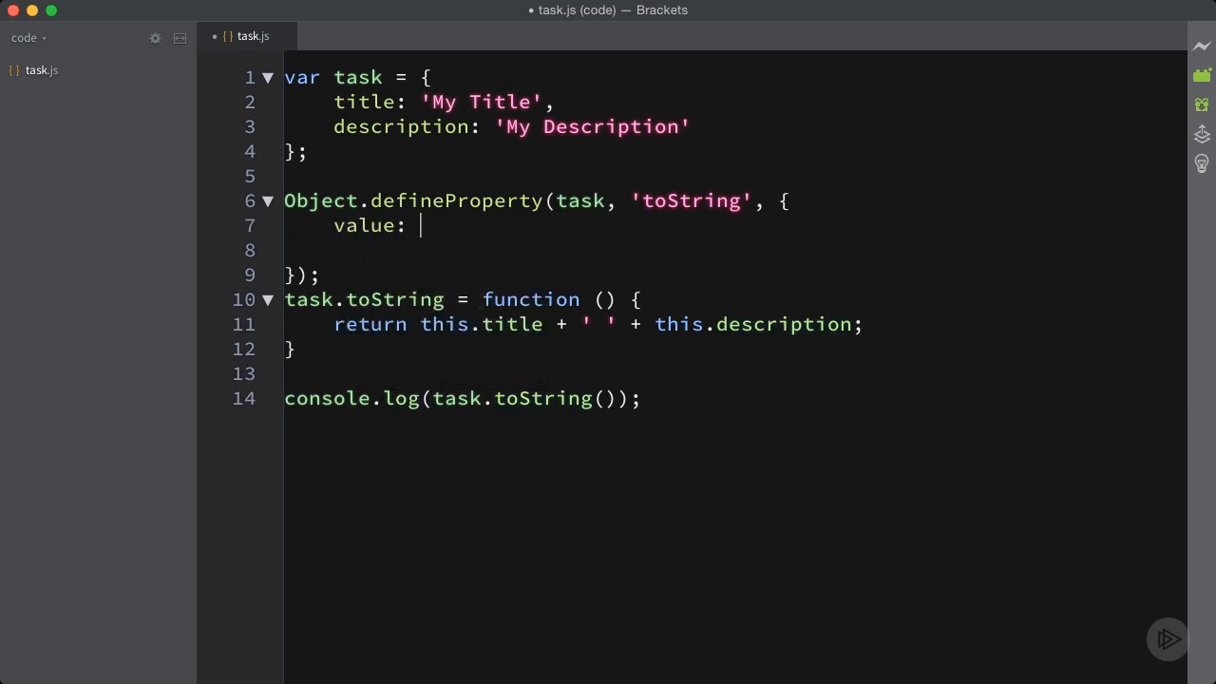
{"action": "type", "text": "function () {"}
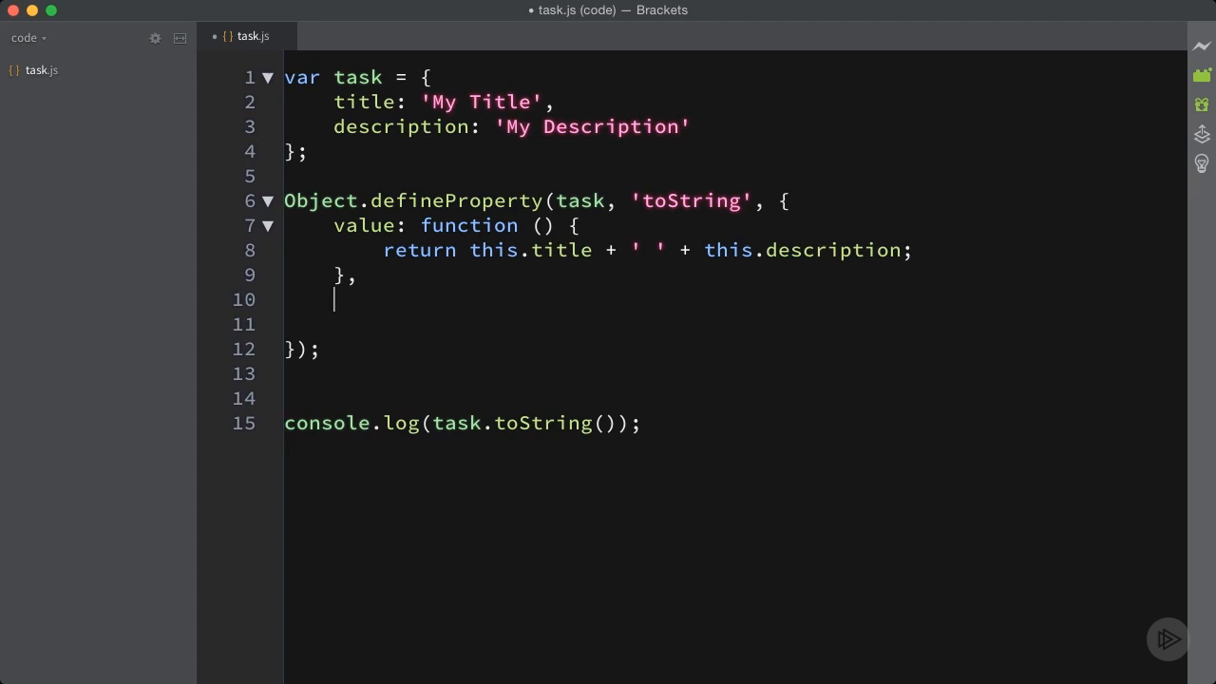
{"action": "type", "text": "writable: true,"}
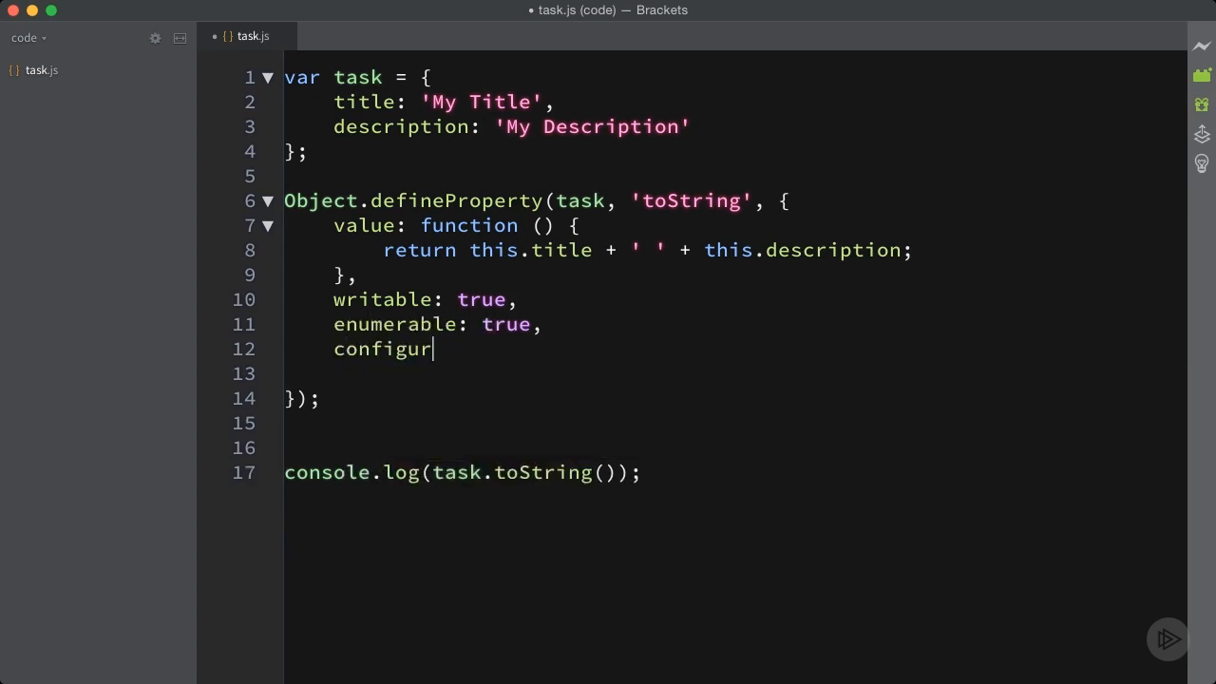
{"action": "type", "text": "able: true"}
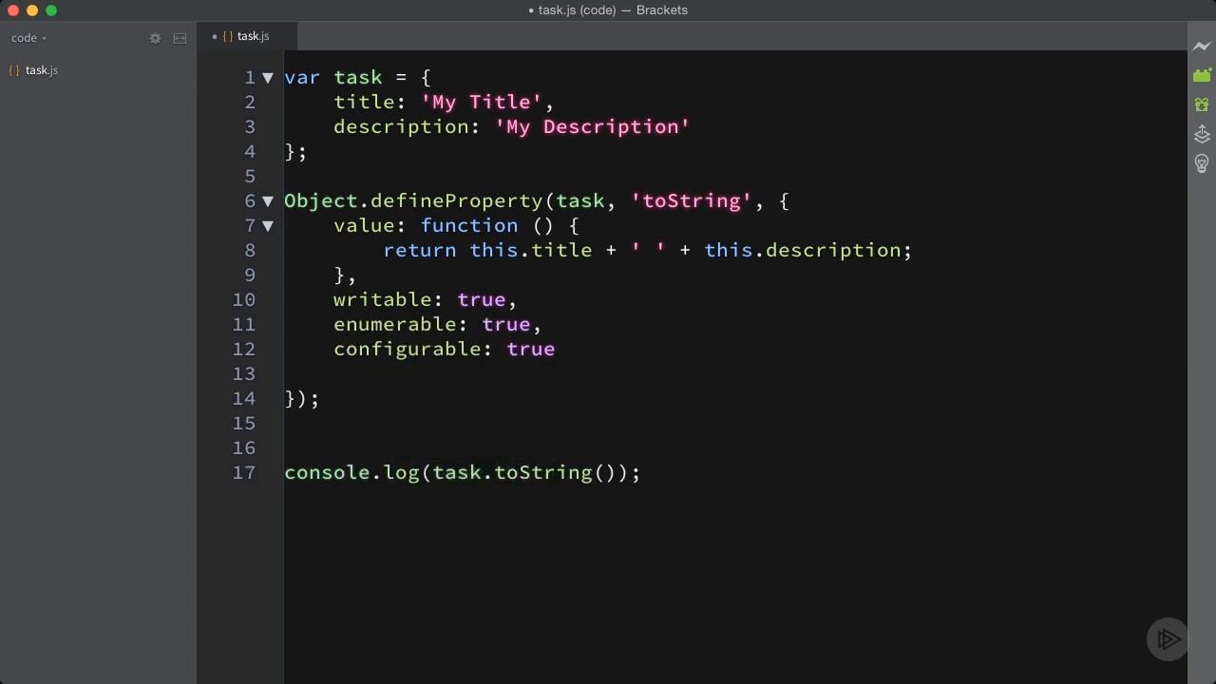
{"action": "key", "text": "Backspace"}
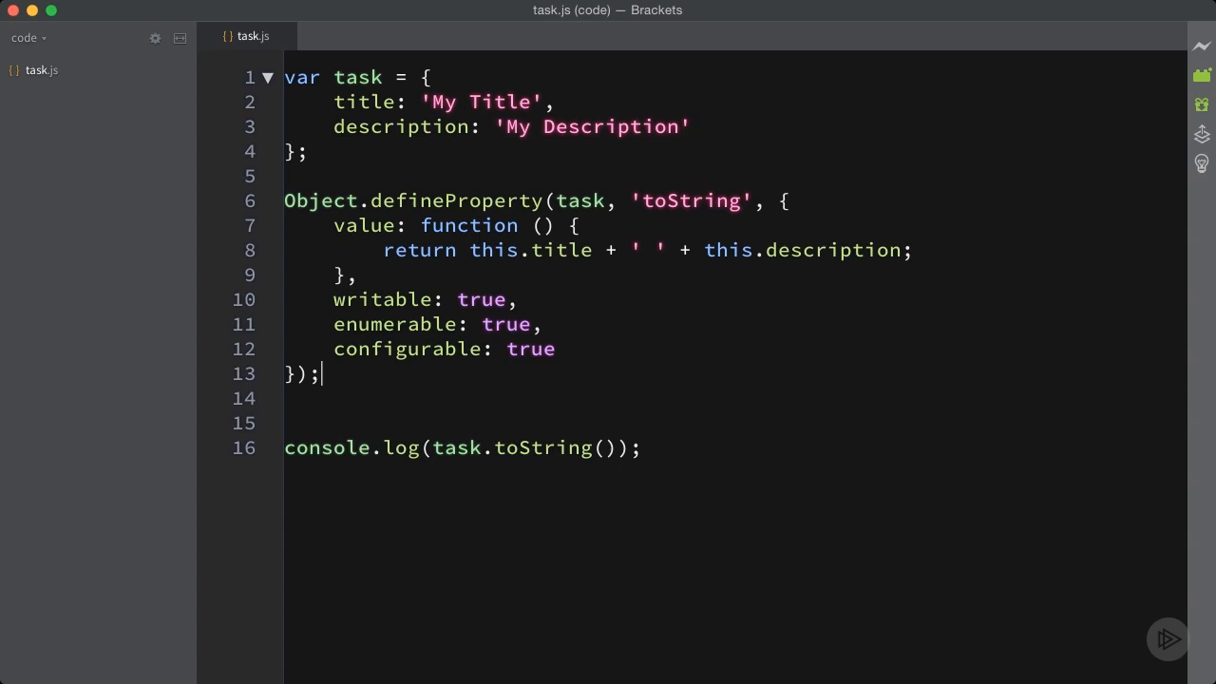
{"action": "mouse_move", "coordinate": [228, 365]}
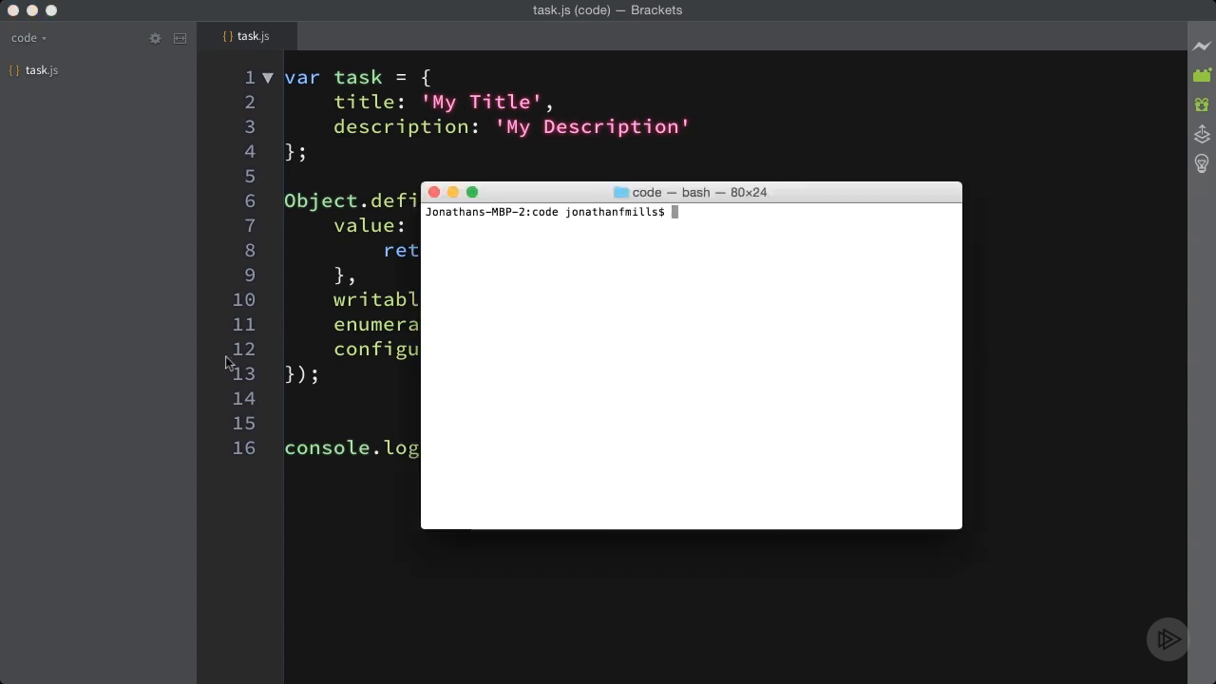
Run node task.js in Terminal, printing My Title My Description.
{"action": "type", "text": "node task.js"}
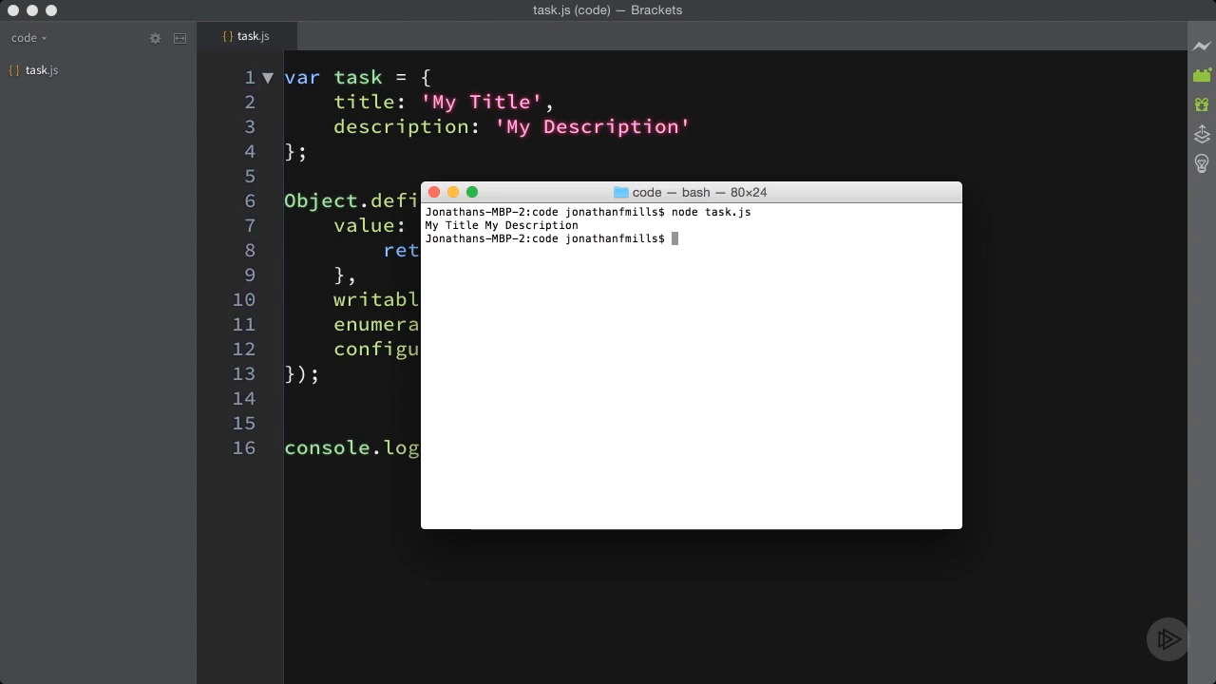
{"action": "left_click_drag", "start_coordinate": [691, 192], "coordinate": [901, 99]}
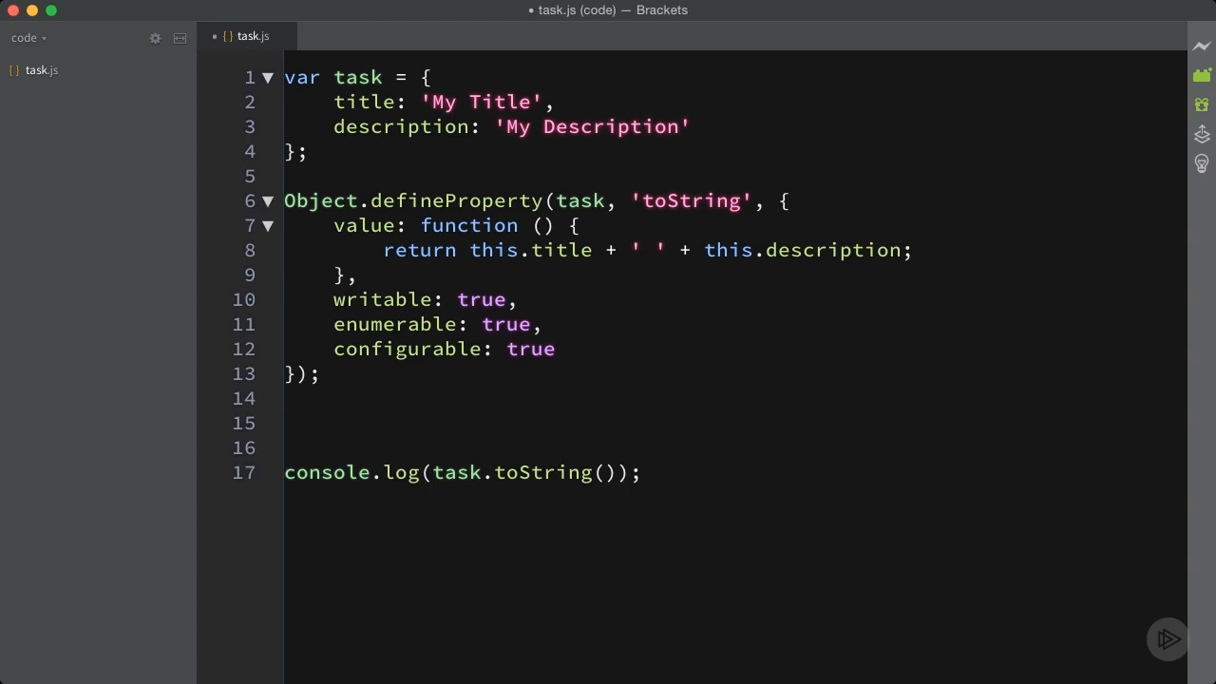
Add task.toString = 'hi'; before console.log and change writable to false.
{"action": "left_click", "coordinate": [285, 422]}
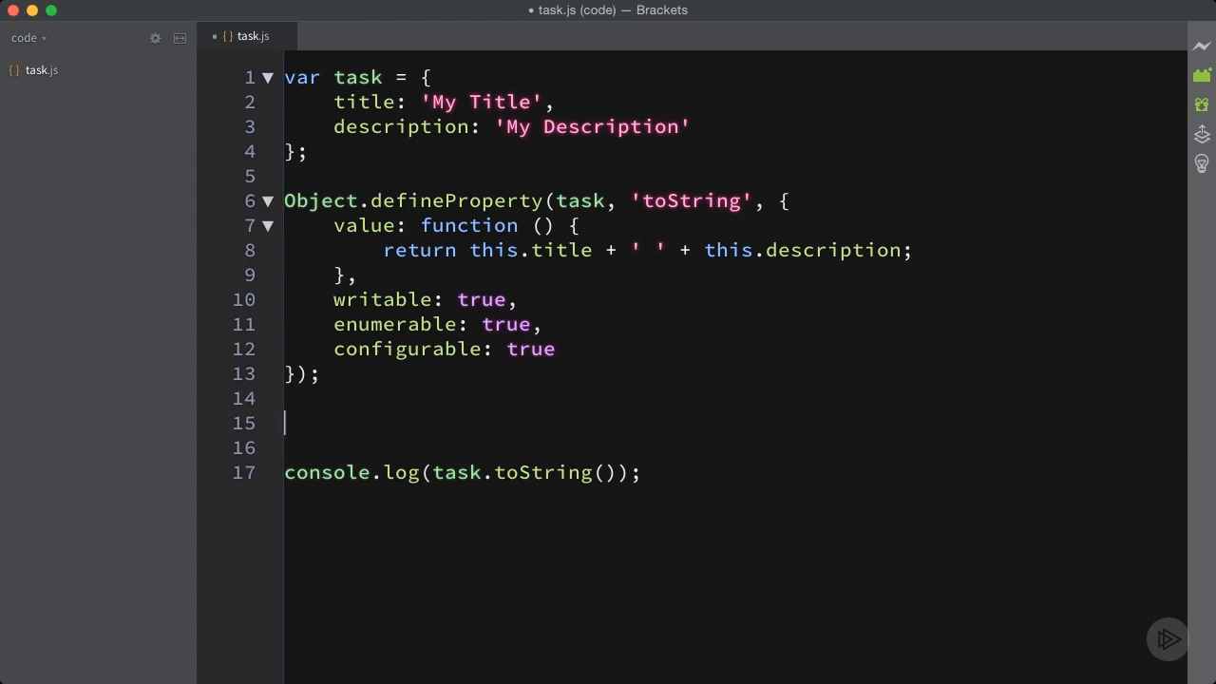
{"action": "type", "text": "task.toString"}
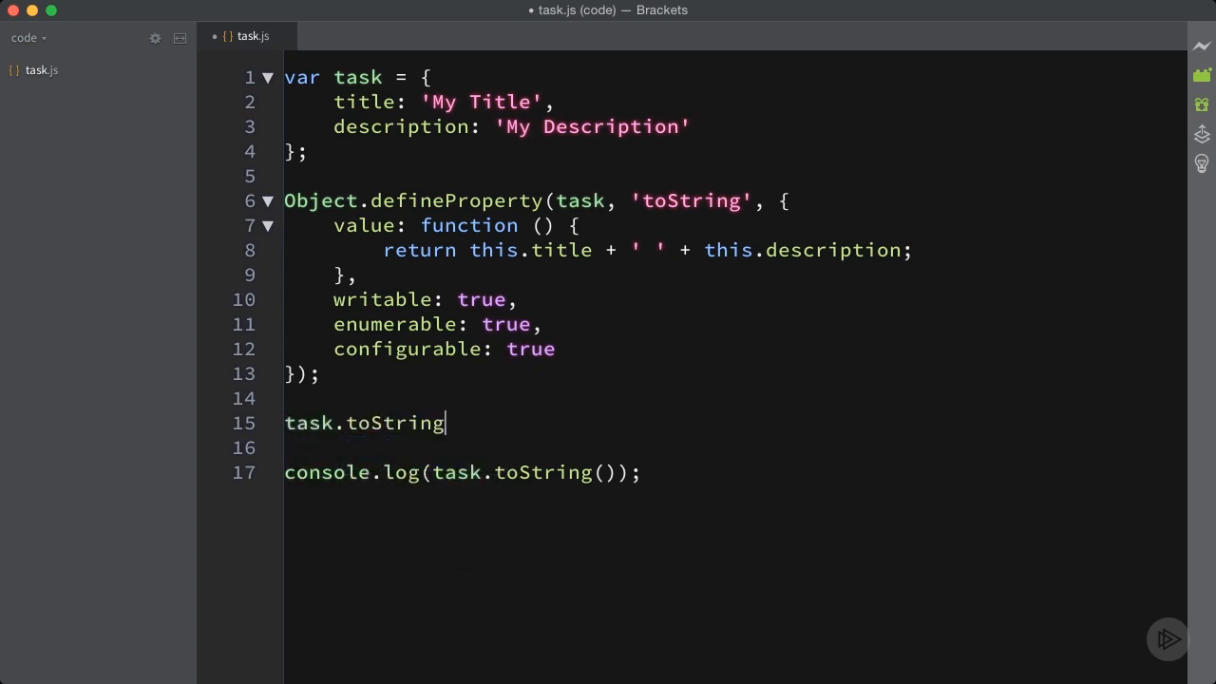
{"action": "type", "text": "= 'hi';"}
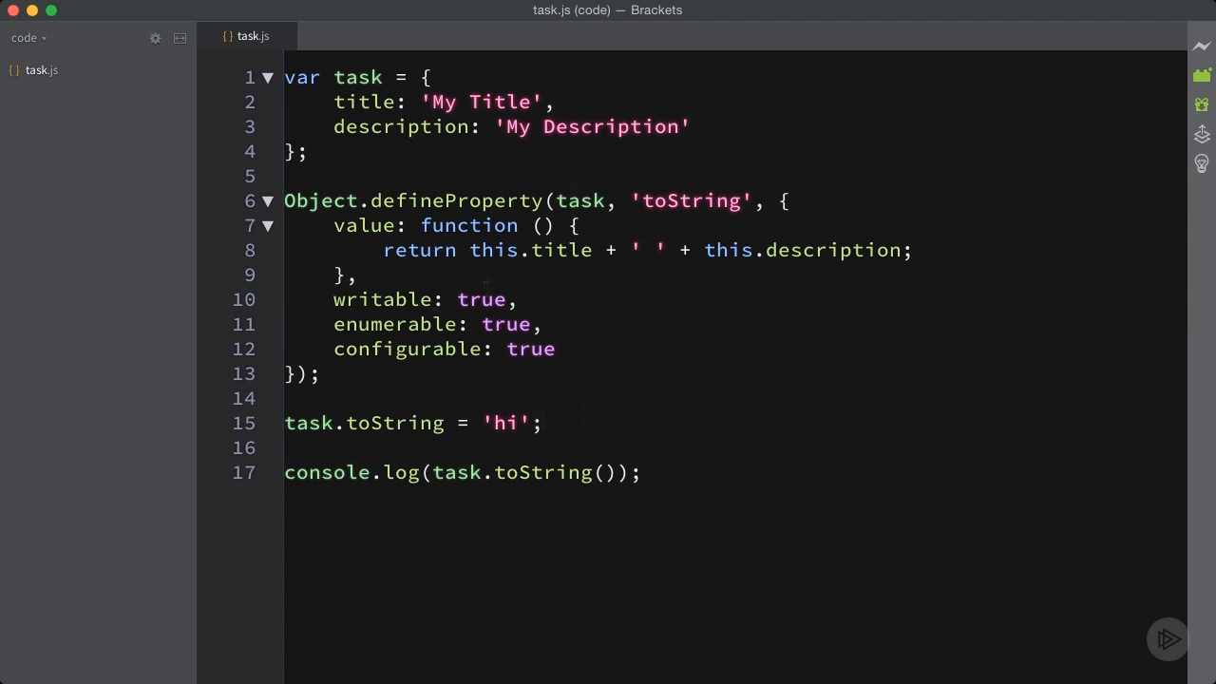
{"action": "type", "text": "false"}
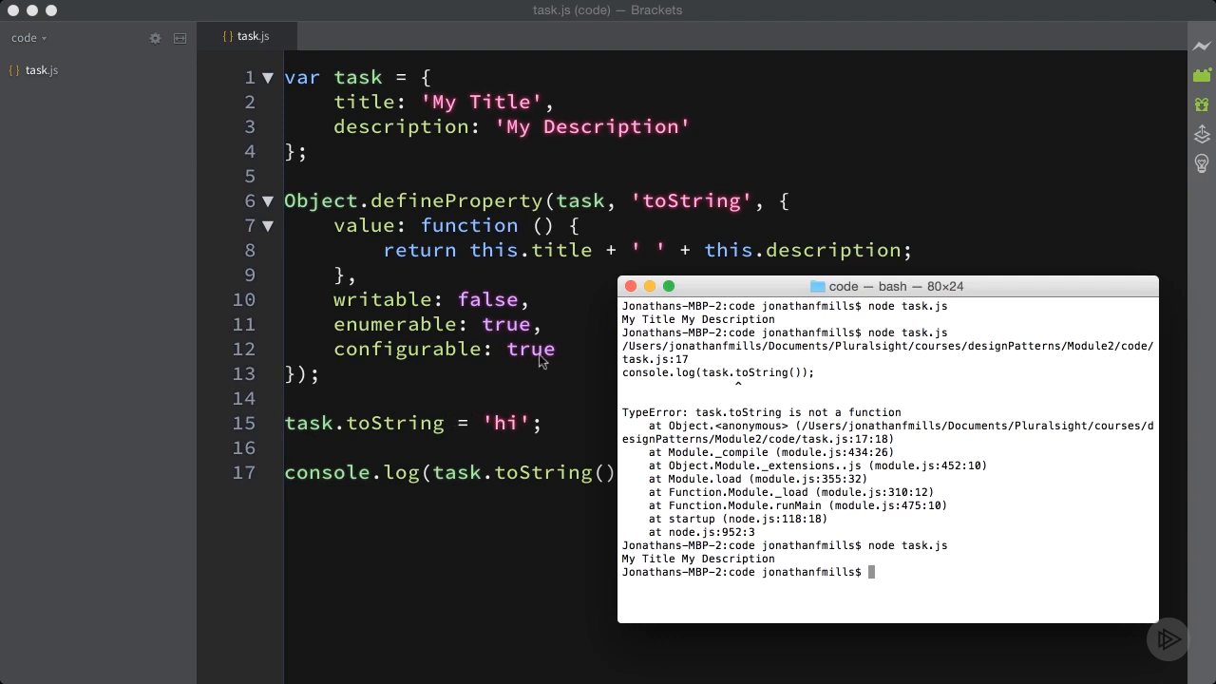
{"action": "mouse_move", "coordinate": [369, 504]}
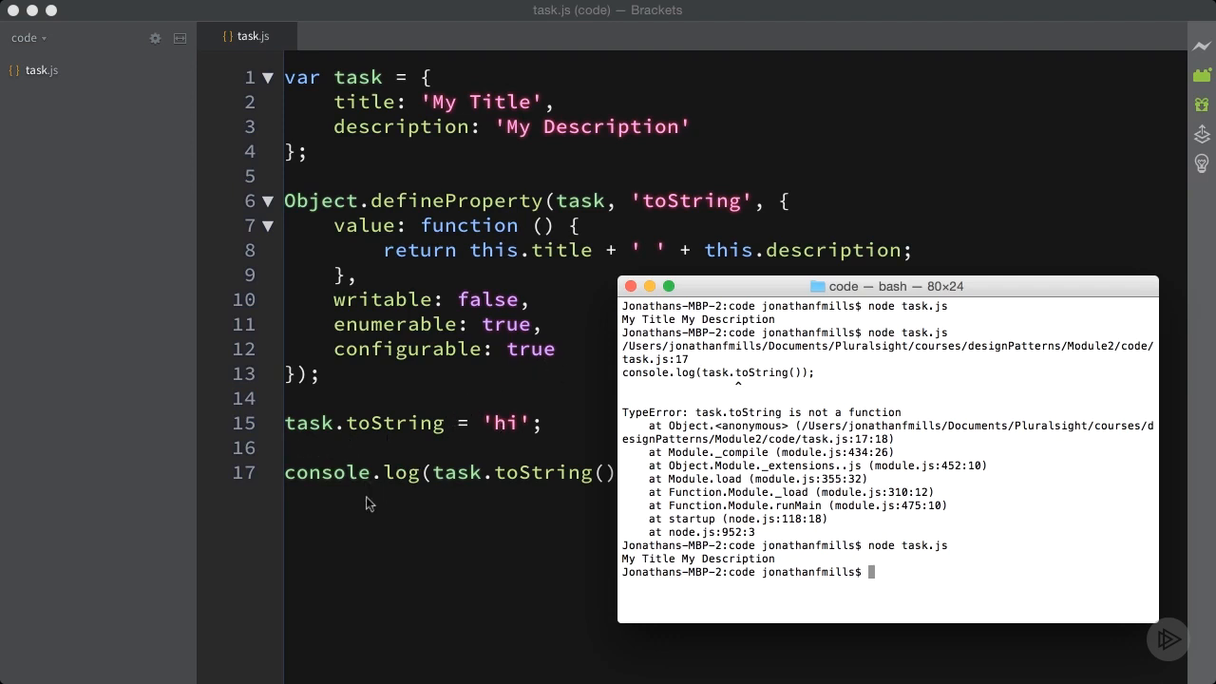
{"action": "mouse_move", "coordinate": [437, 403]}
{"action": "type", "text": "Object.keys("}
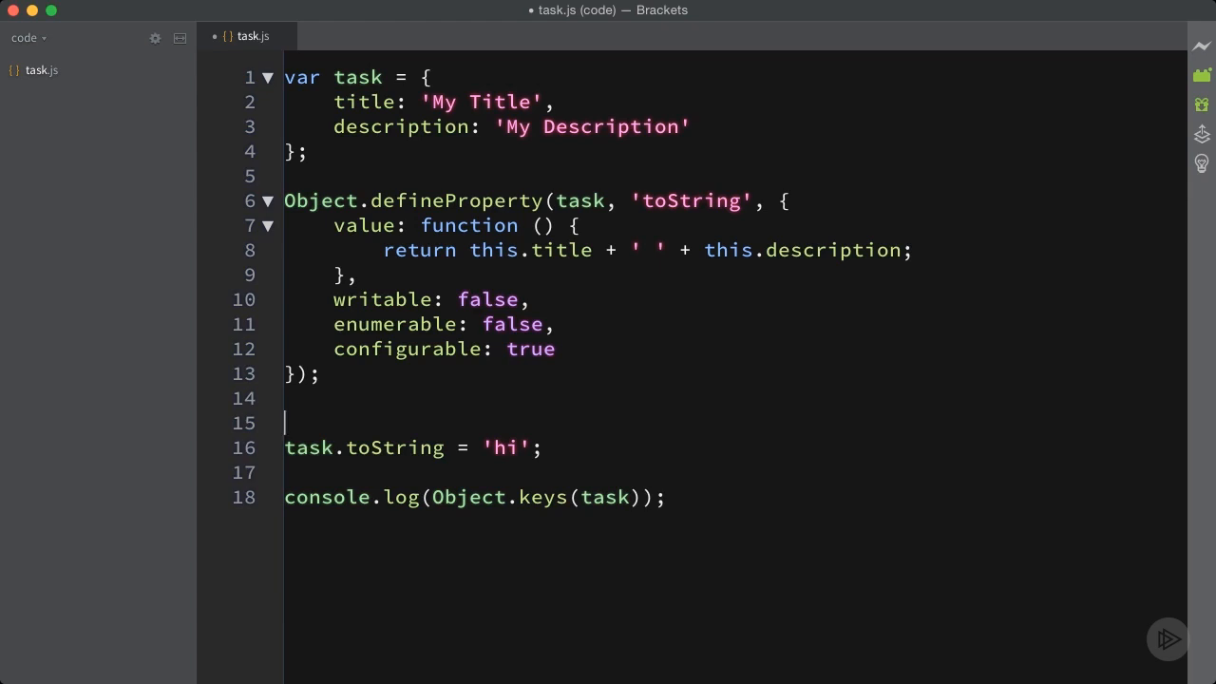
Add a second defineProperty on toString with enumerable: true and set configurable to false.
{"action": "type", "text": "Object.defineProperty(task, 'toString', {"}
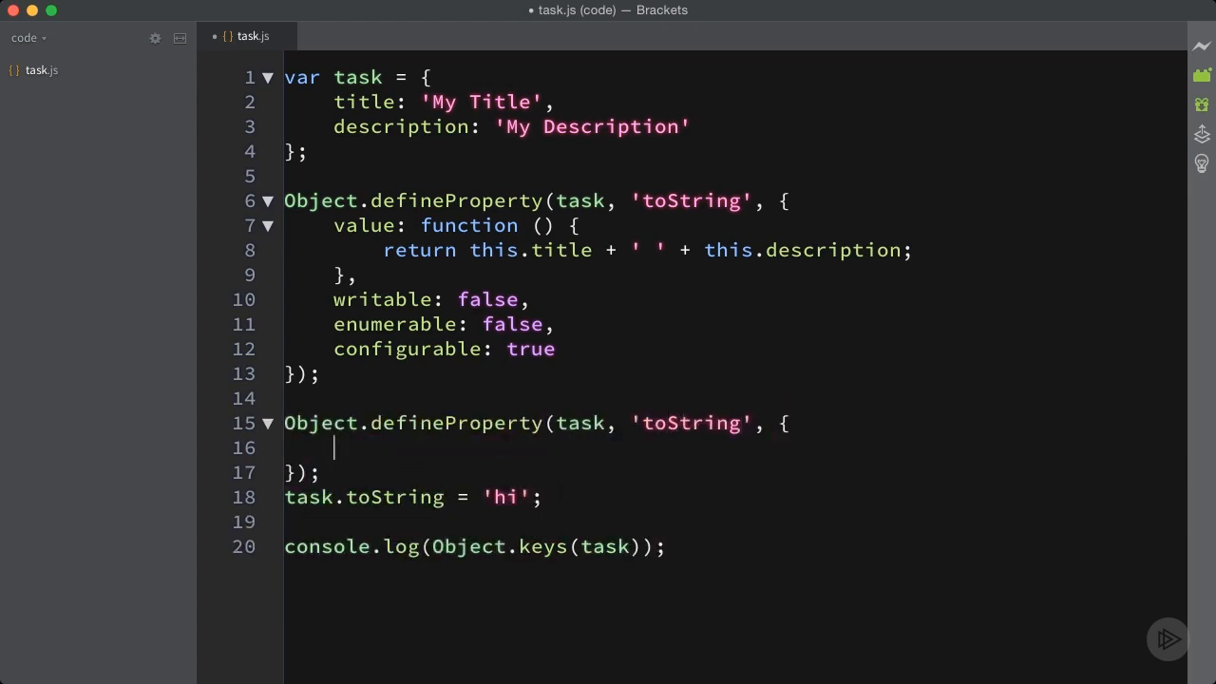
{"action": "type", "text": "enumerable: true"}
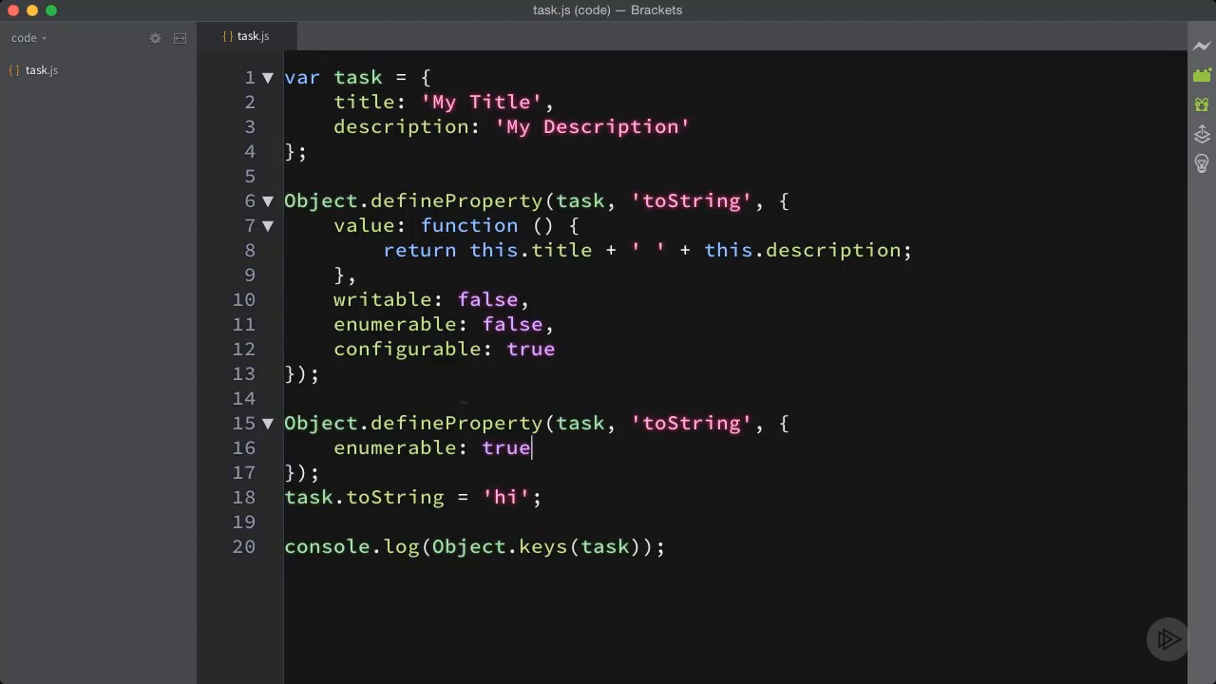
{"action": "type", "text": "false"}
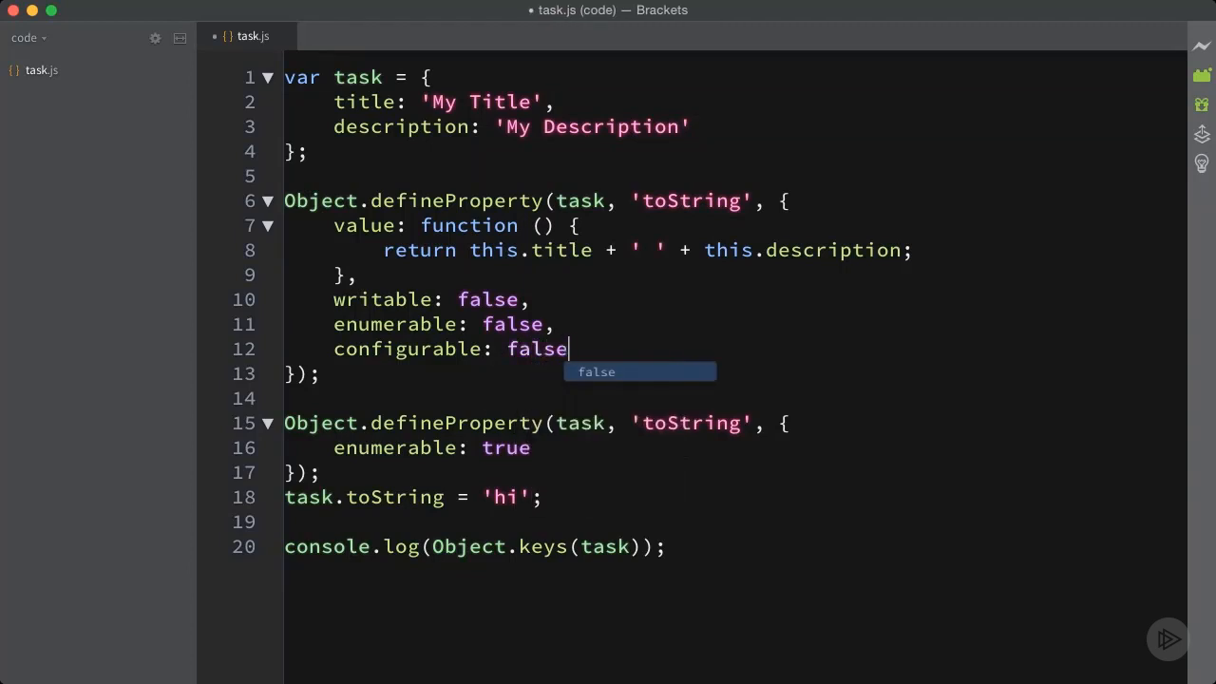